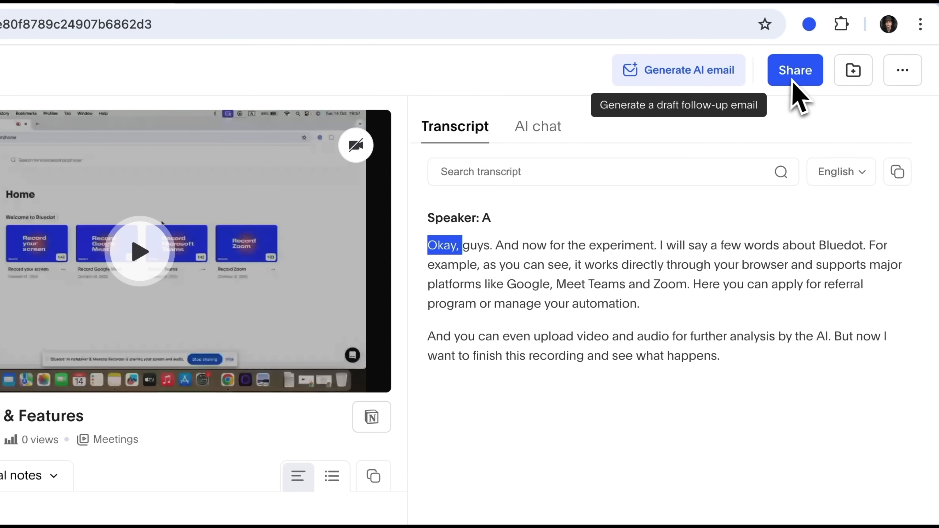
pyautogui.moveTo(852, 70)
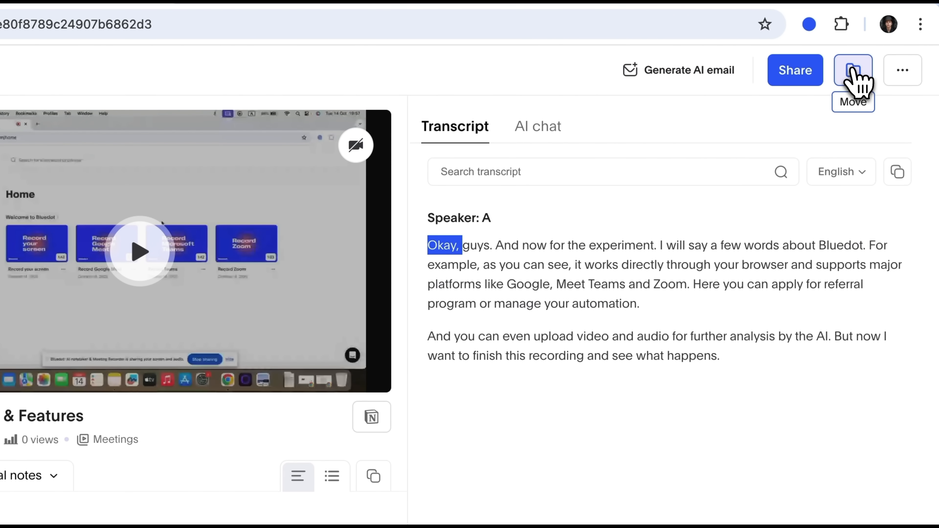
# Step: Reveal the recording's more-options menu with description, edit, download and delete actions
pyautogui.click(853, 69)
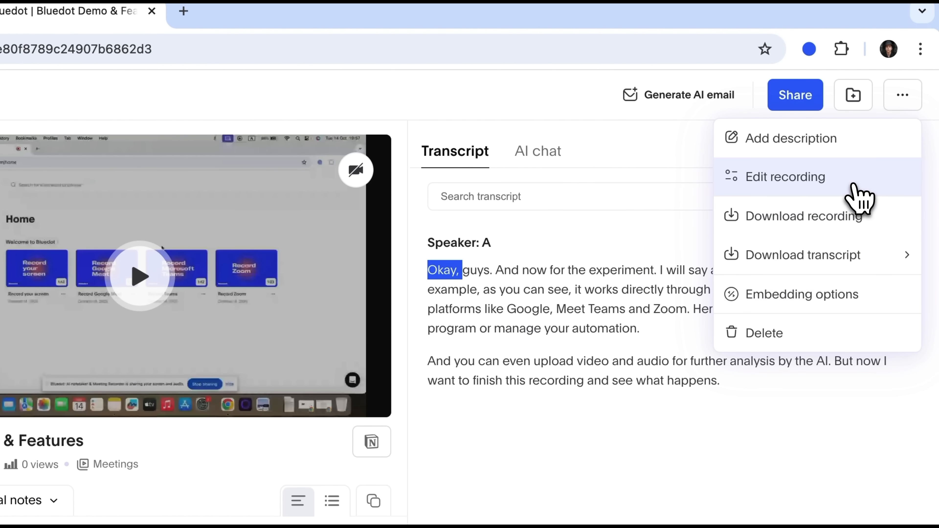
pyautogui.click(784, 177)
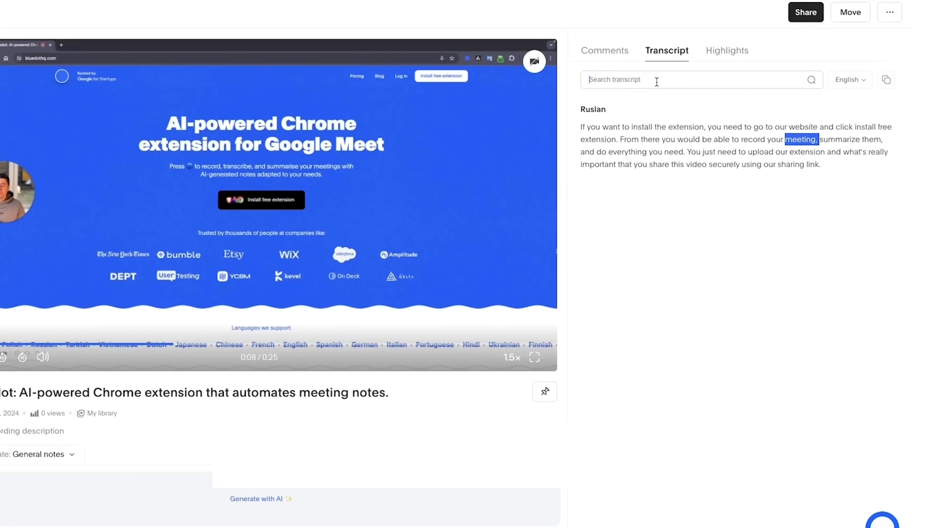
# Step: Search the Chrome-extension recording's transcript for the word 'meeting'
pyautogui.write('meeting')
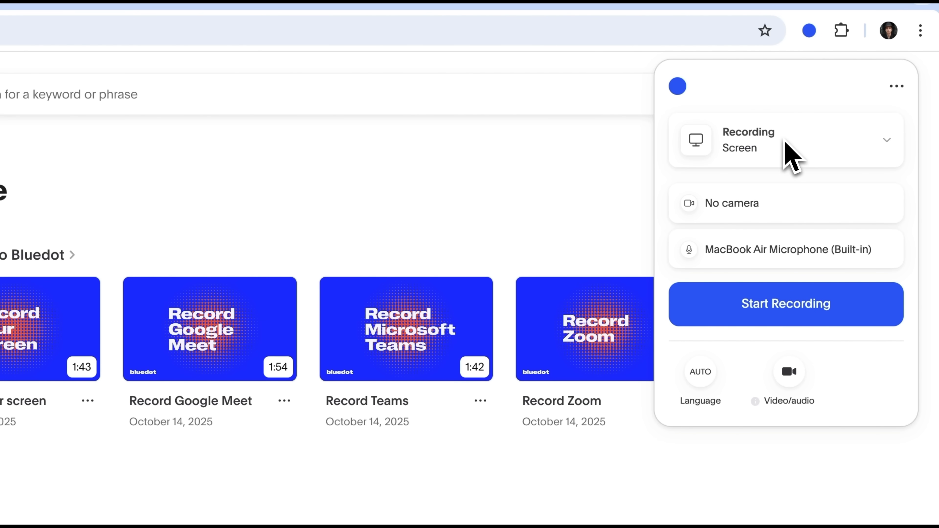
pyautogui.moveTo(767, 224)
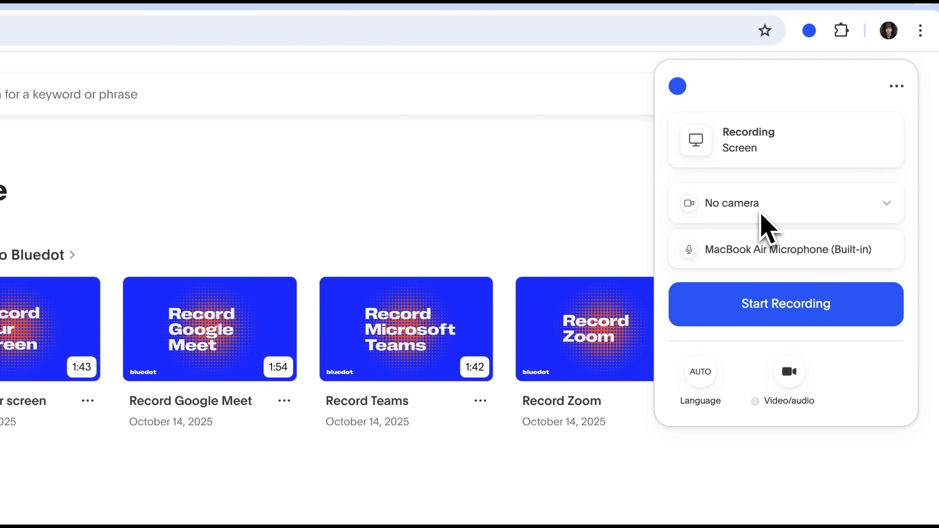